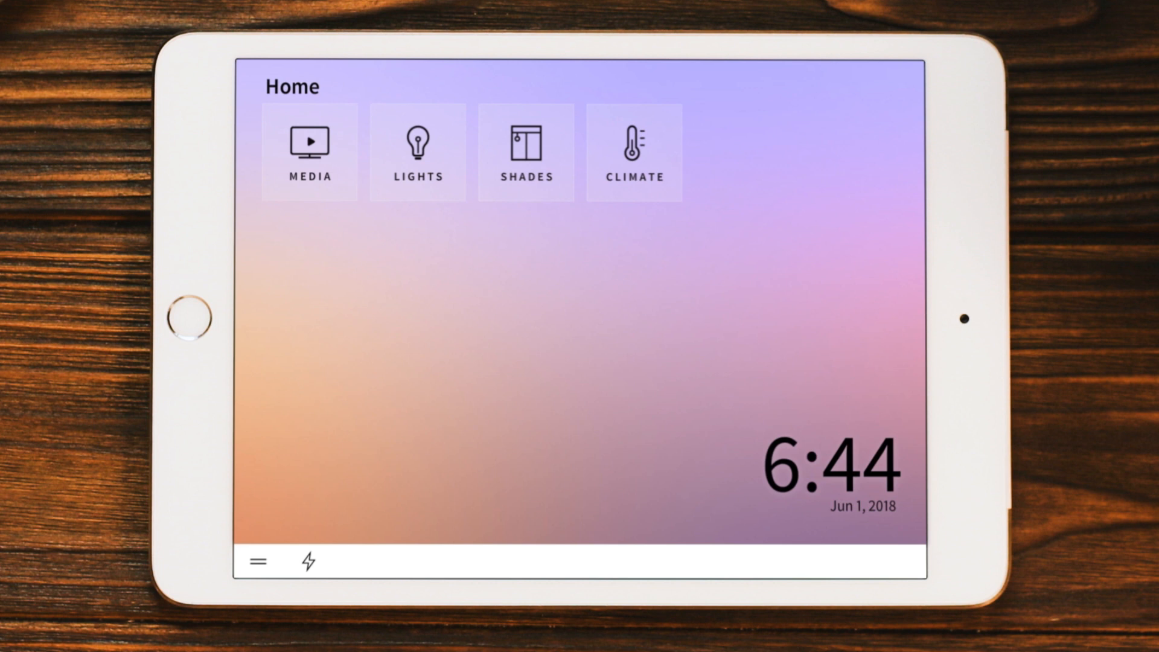
Open the side navigation menu from the bottom bar's hamburger icon
left_click(526, 152)
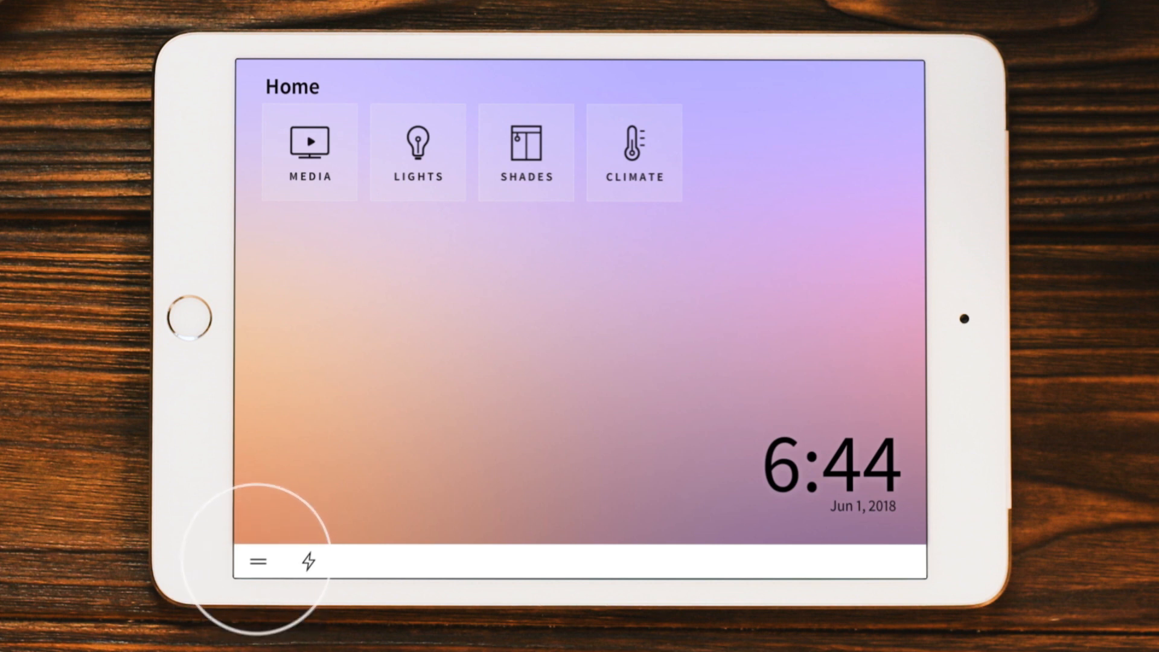
left_click(269, 560)
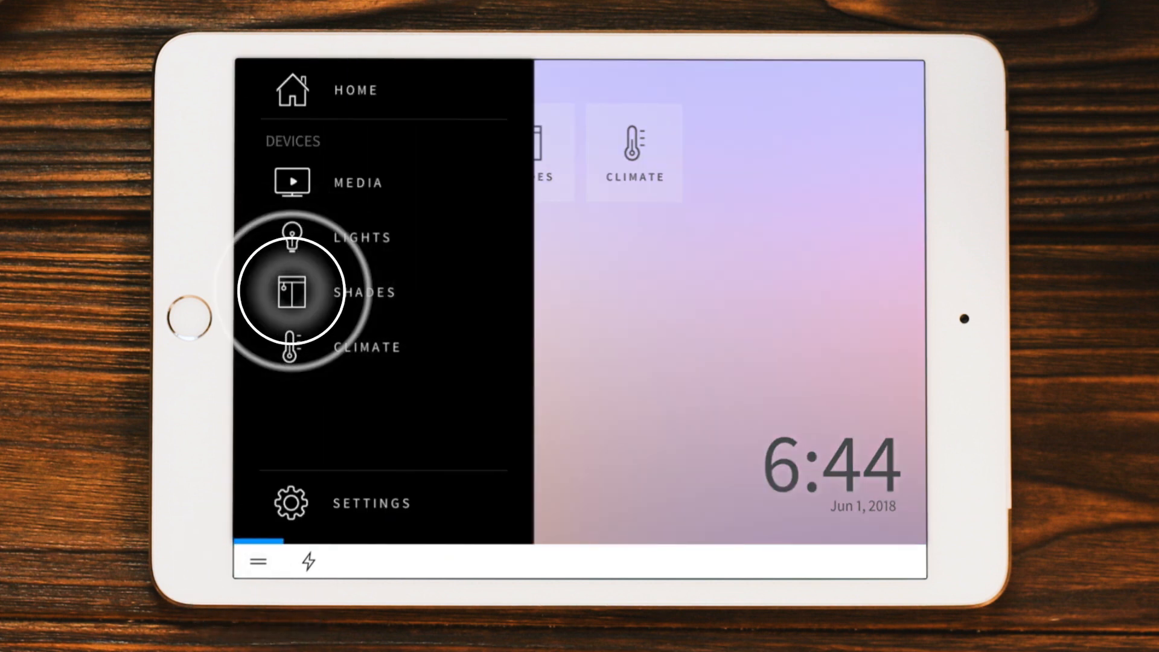
Show the Kitchen room's shades, Back Deck and Back Yard, in the Shades section
left_click(292, 292)
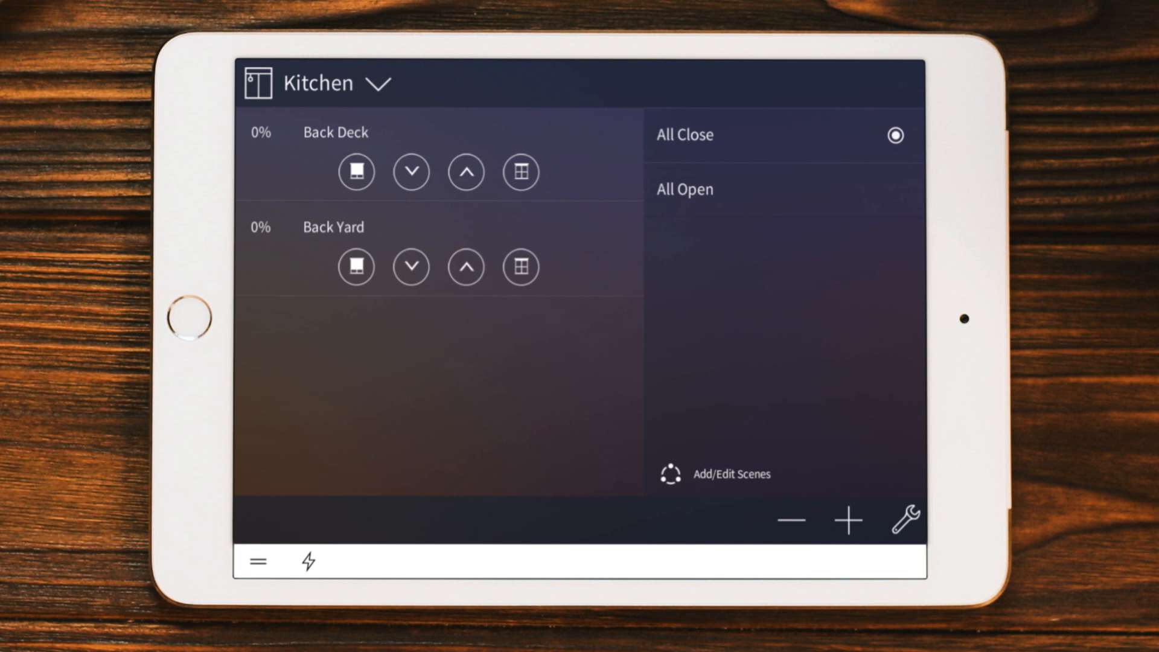
left_click(380, 83)
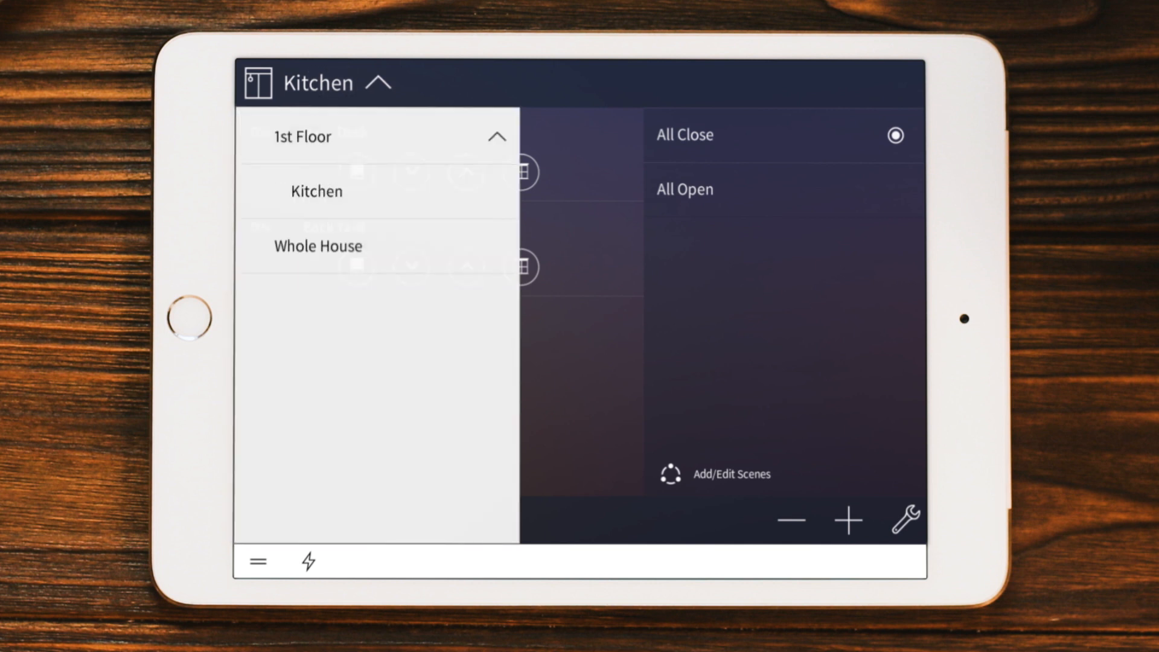
left_click(378, 84)
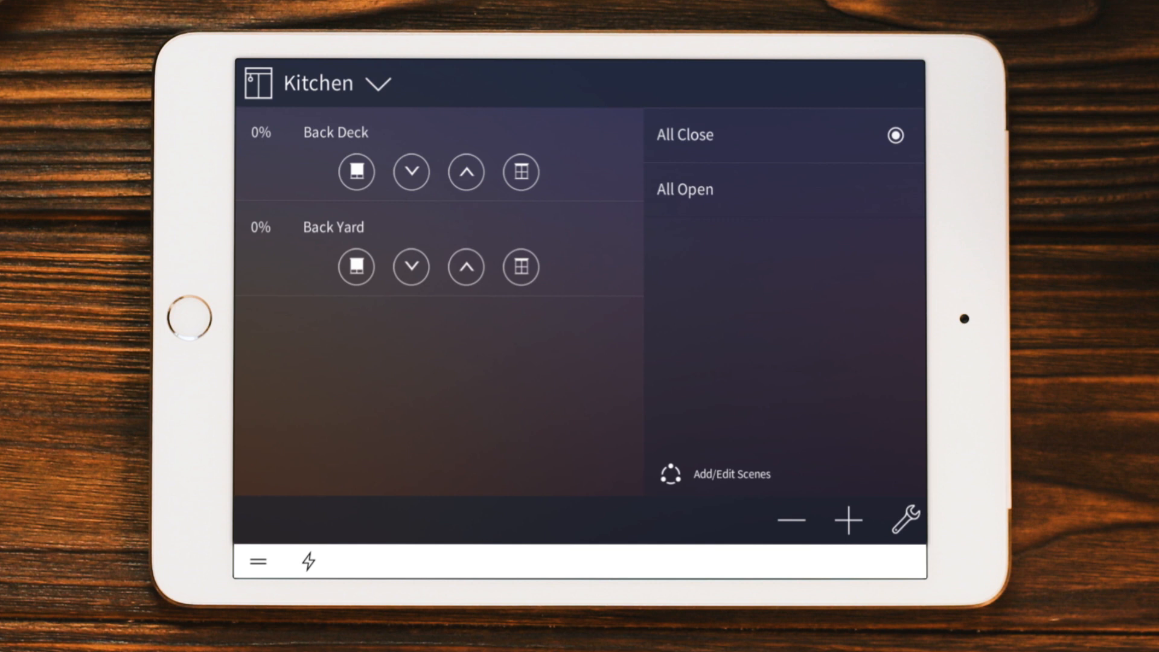
Unlock Add/Edit Scenes with the password to reach the Kitchen Scenes editor
left_click(670, 474)
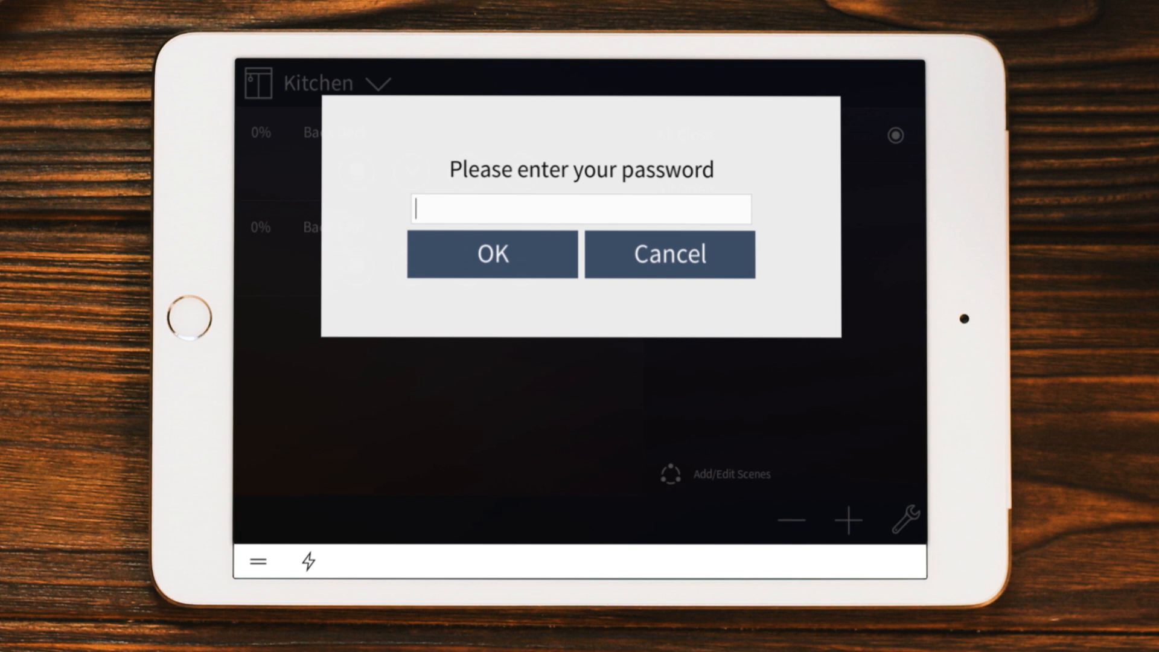
type("*****")
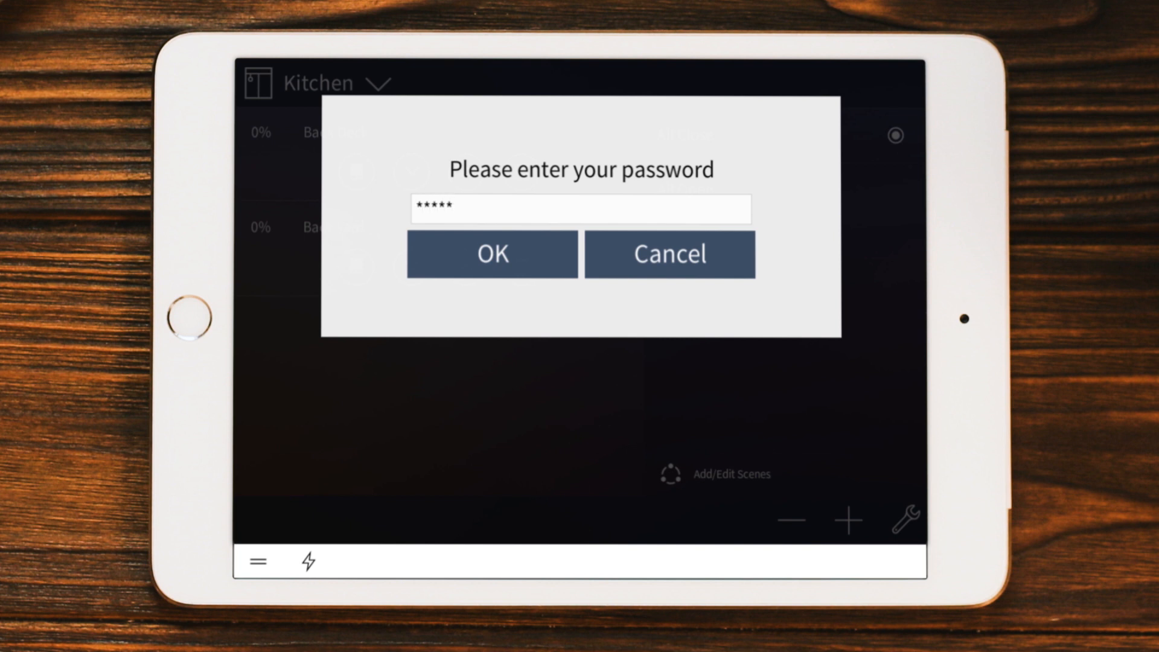
left_click(492, 254)
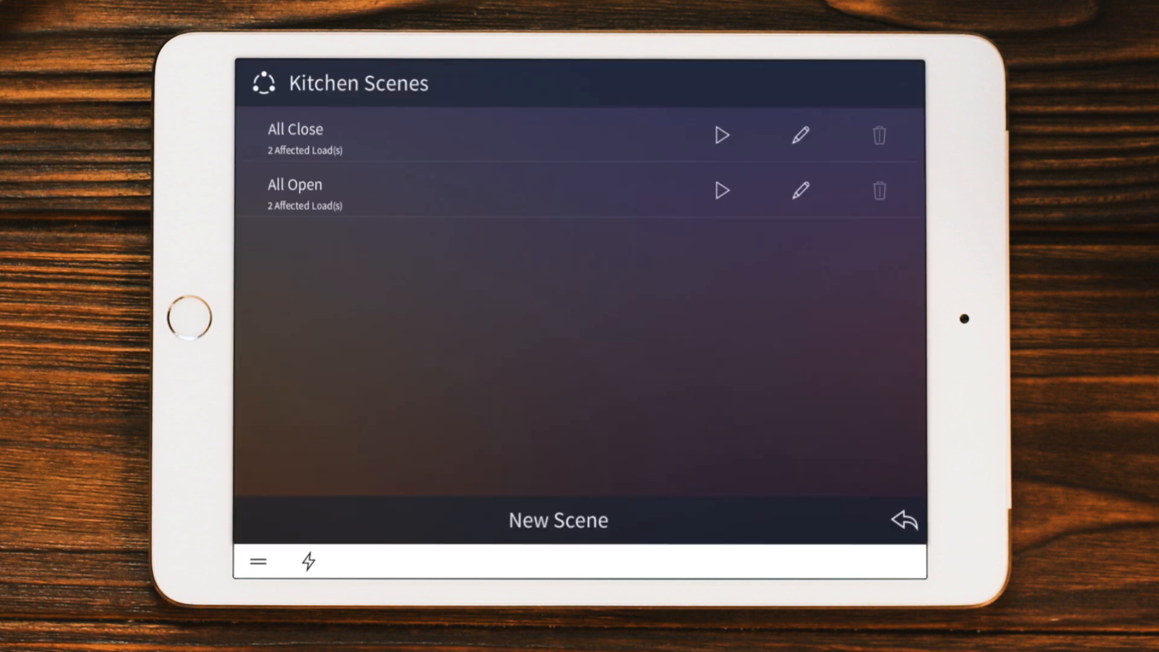
Start a New Scene from the bottom of the Kitchen Scenes list
left_click(723, 190)
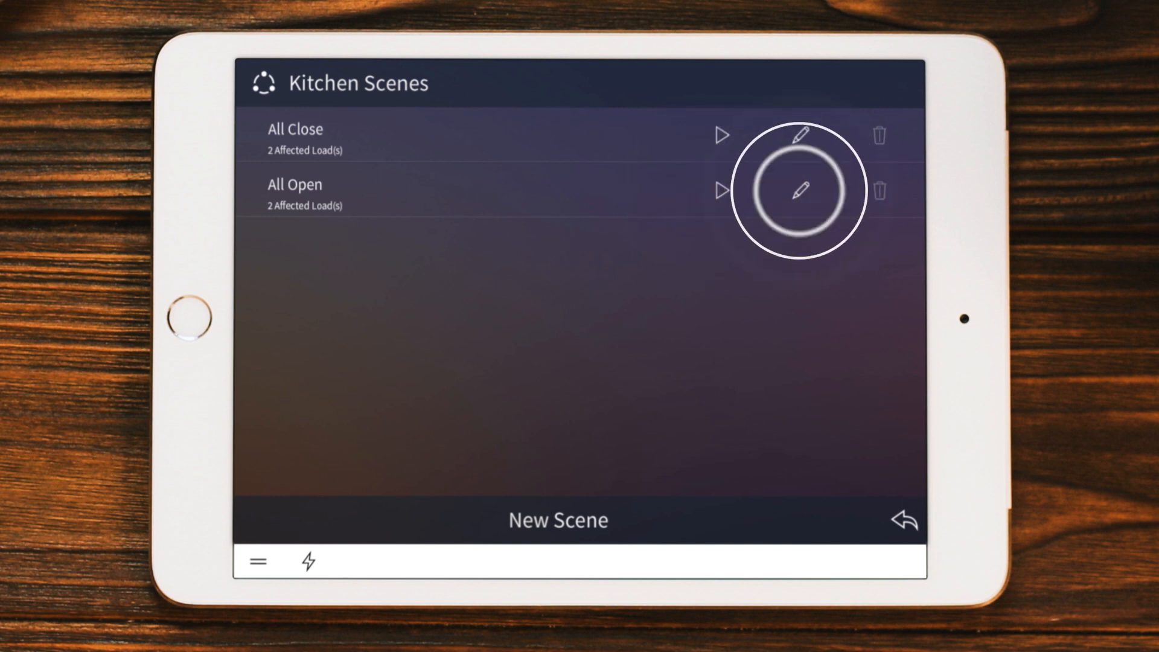
mouse_move(875, 192)
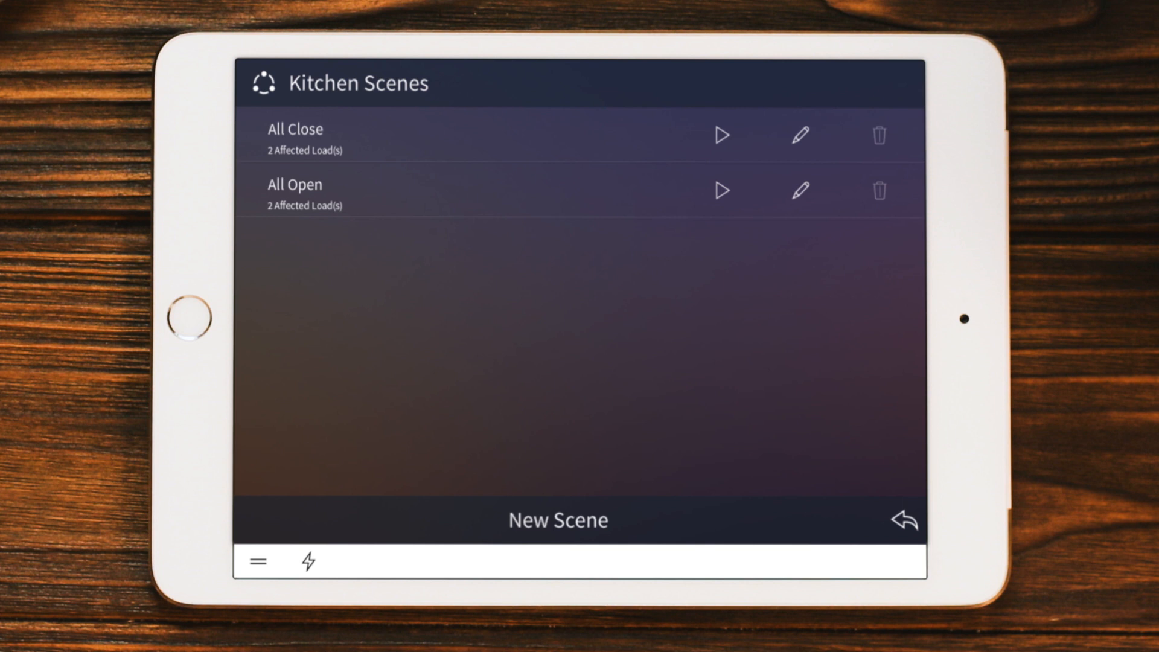
left_click(559, 524)
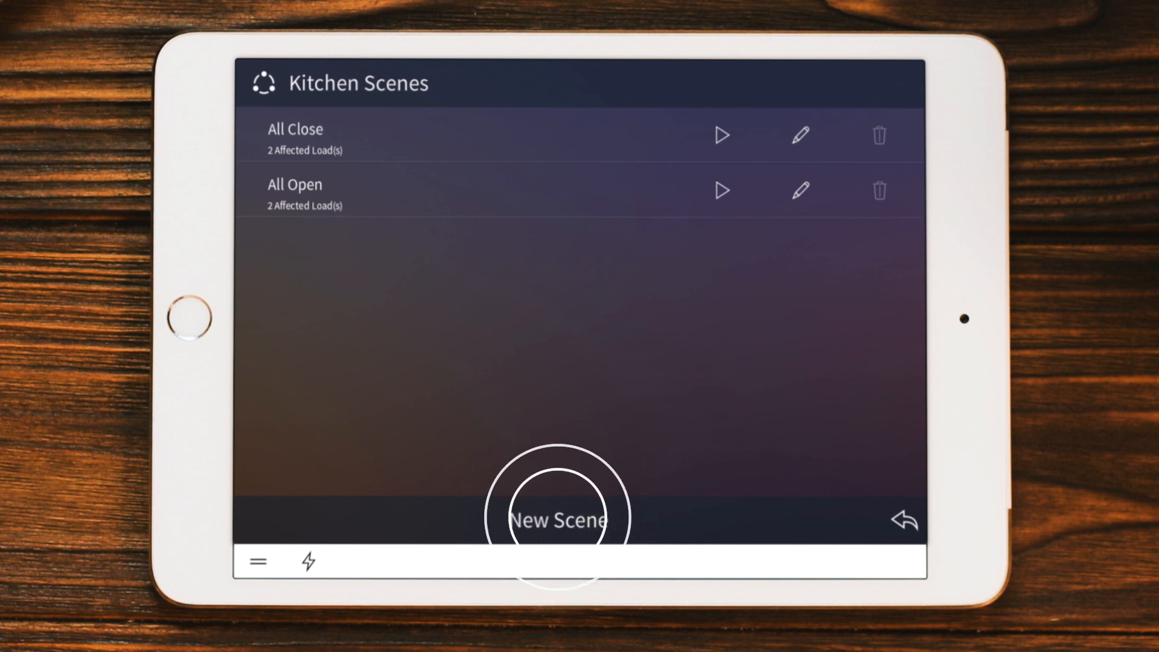
left_click(560, 520)
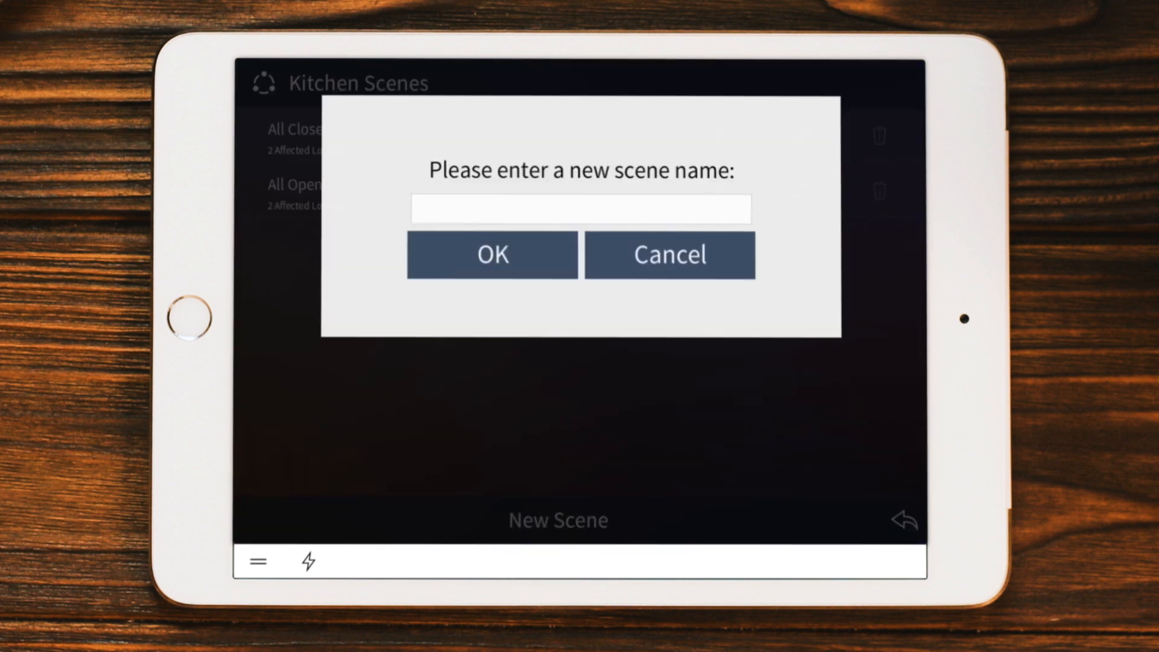
Name the new scene 'Breakfast' and begin raising the Back Deck shade
type("Breakfas")
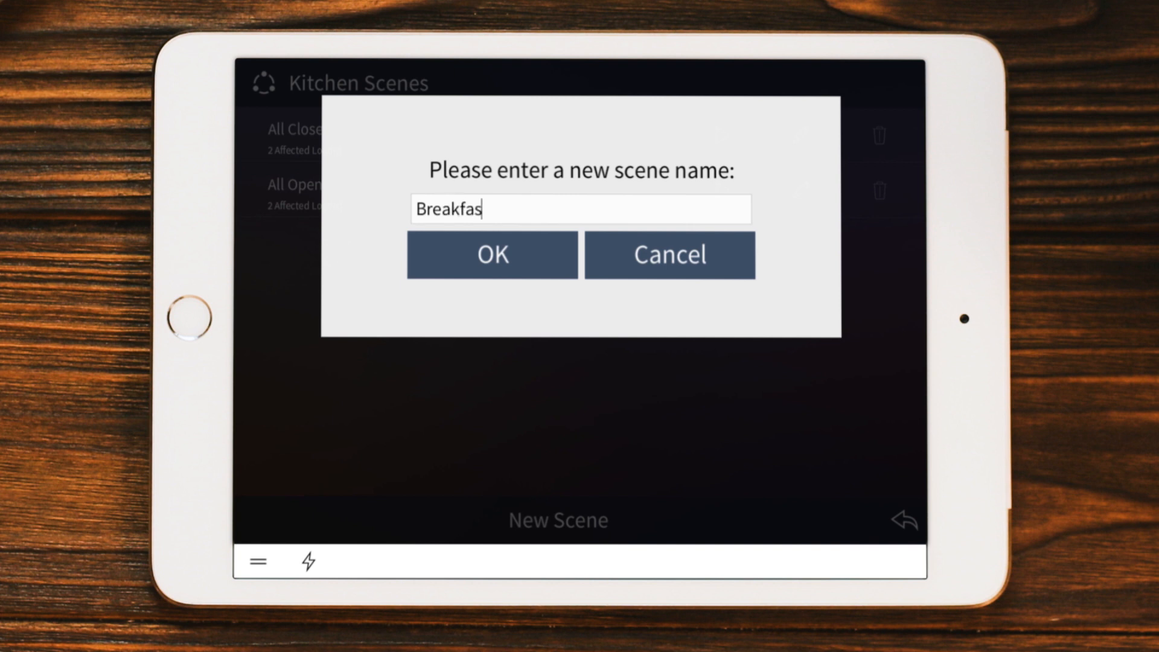
type("t")
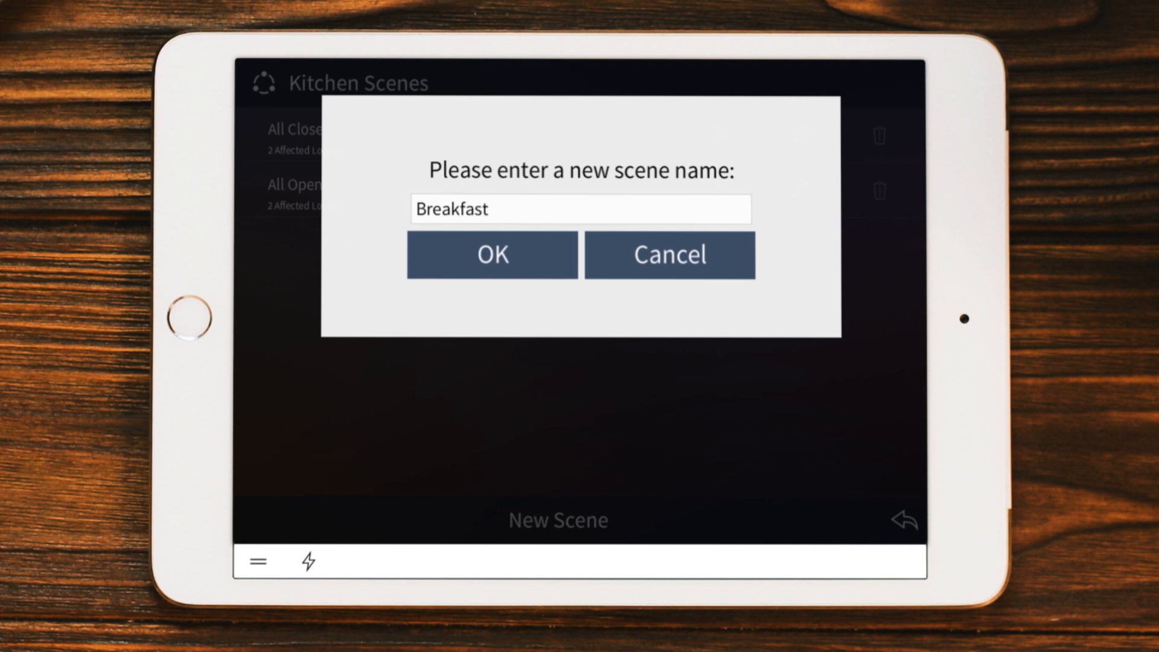
left_click(492, 254)
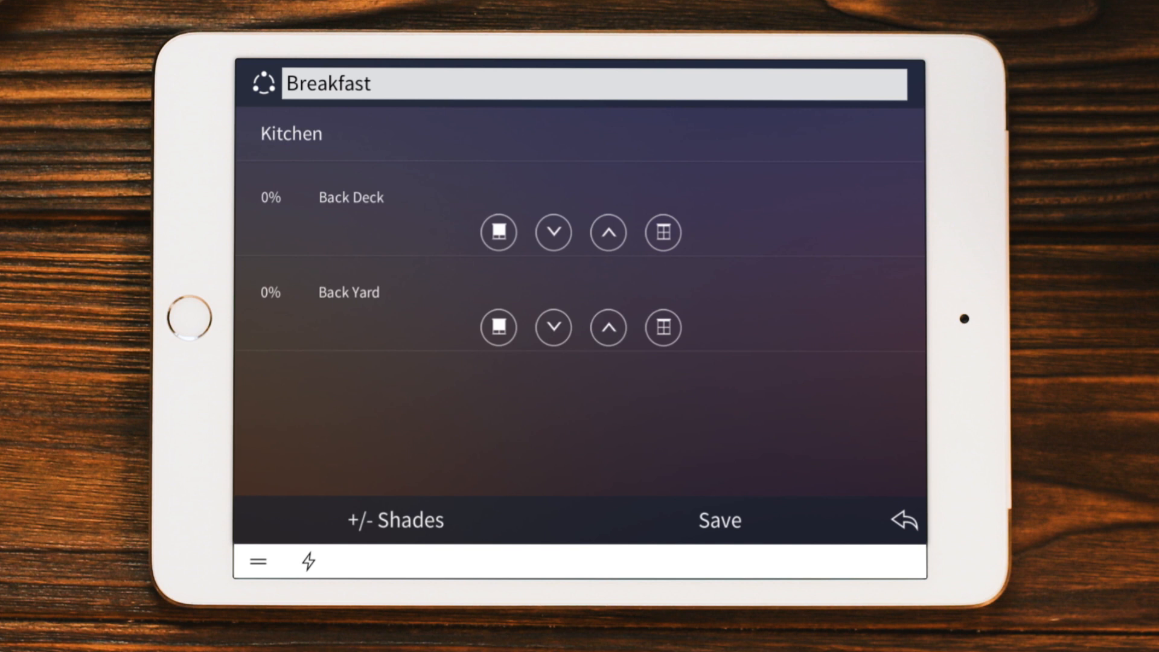
left_click(607, 233)
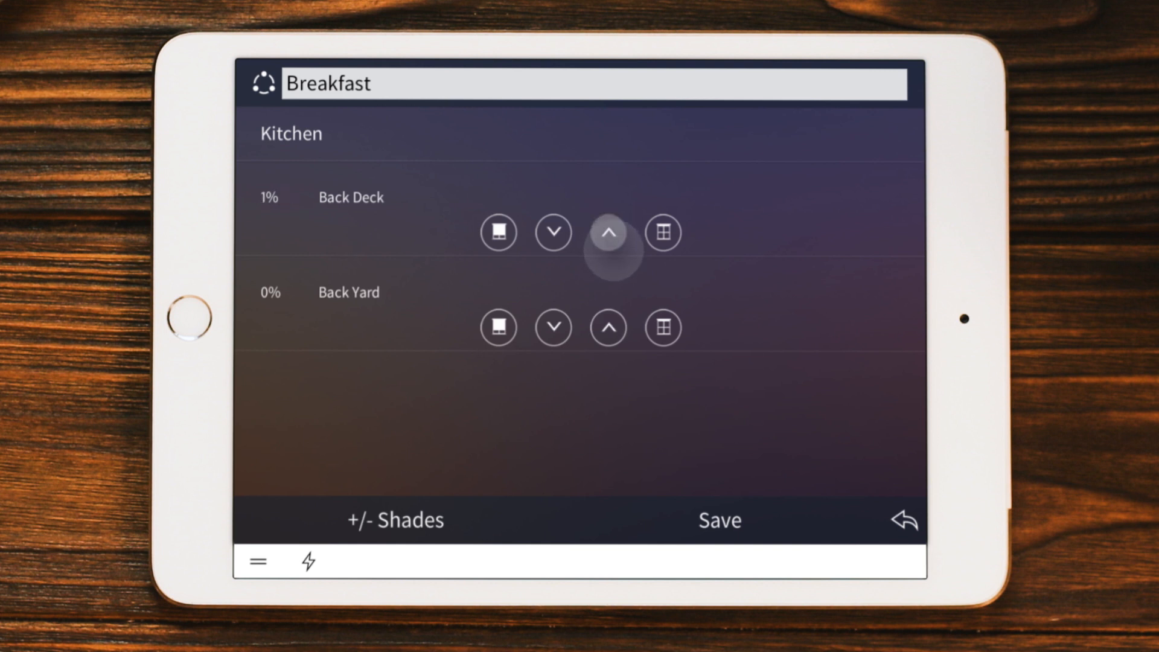
Raise Back Deck to 55% and Back Yard to 100% with the up arrows
left_click(608, 233)
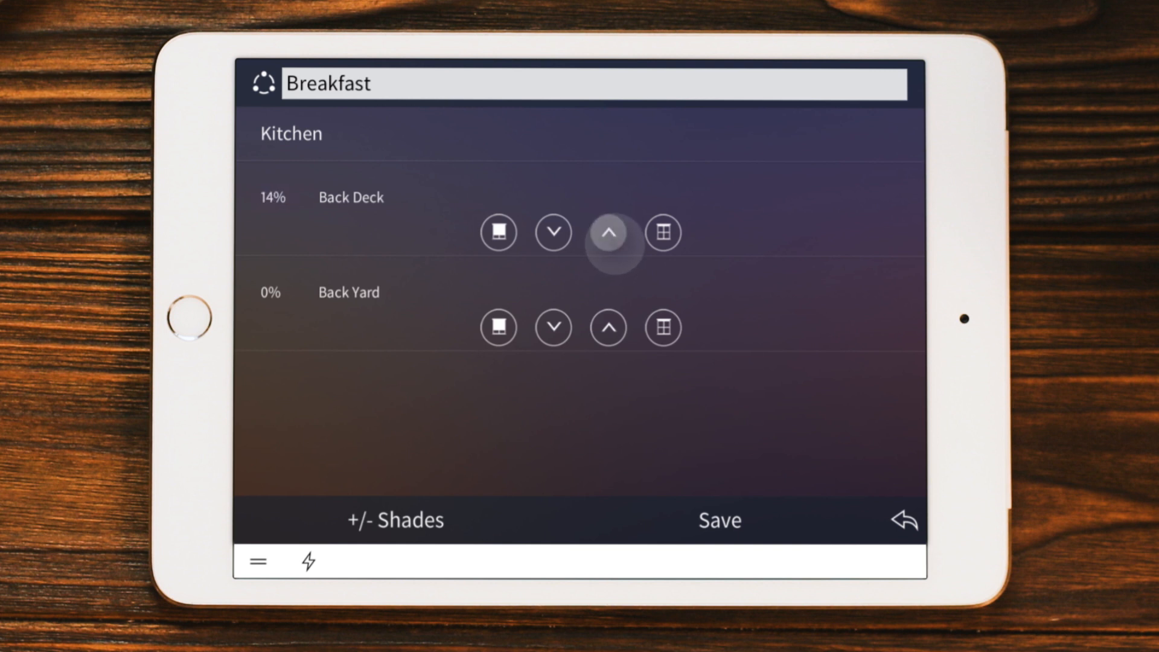
left_click(608, 233)
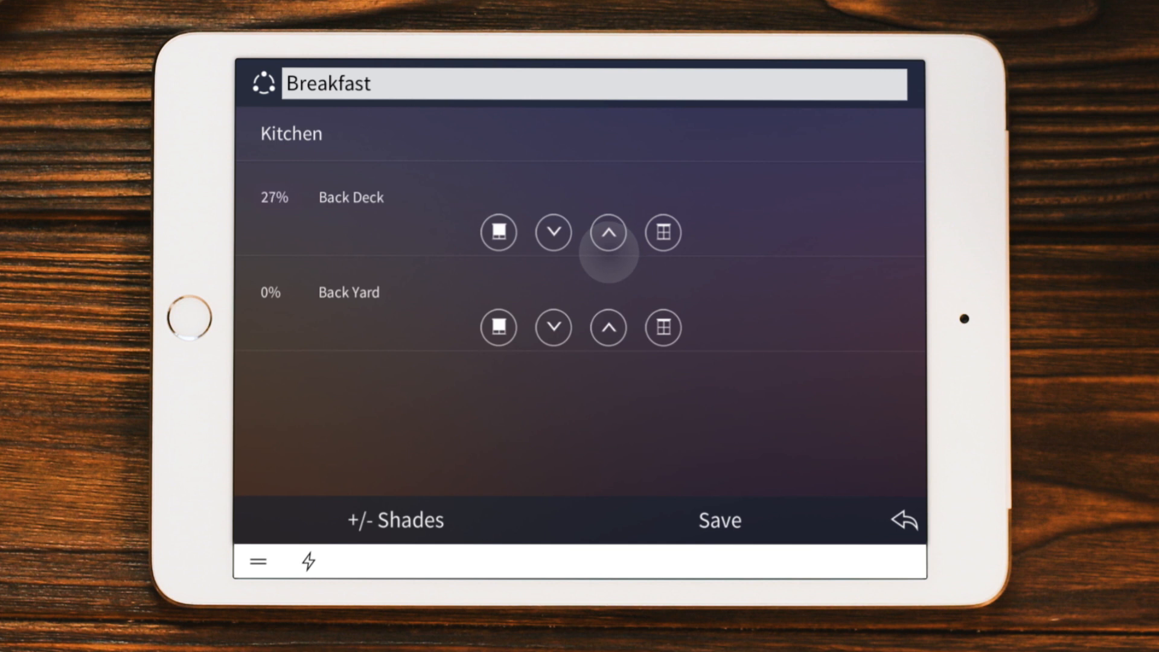
left_click(608, 233)
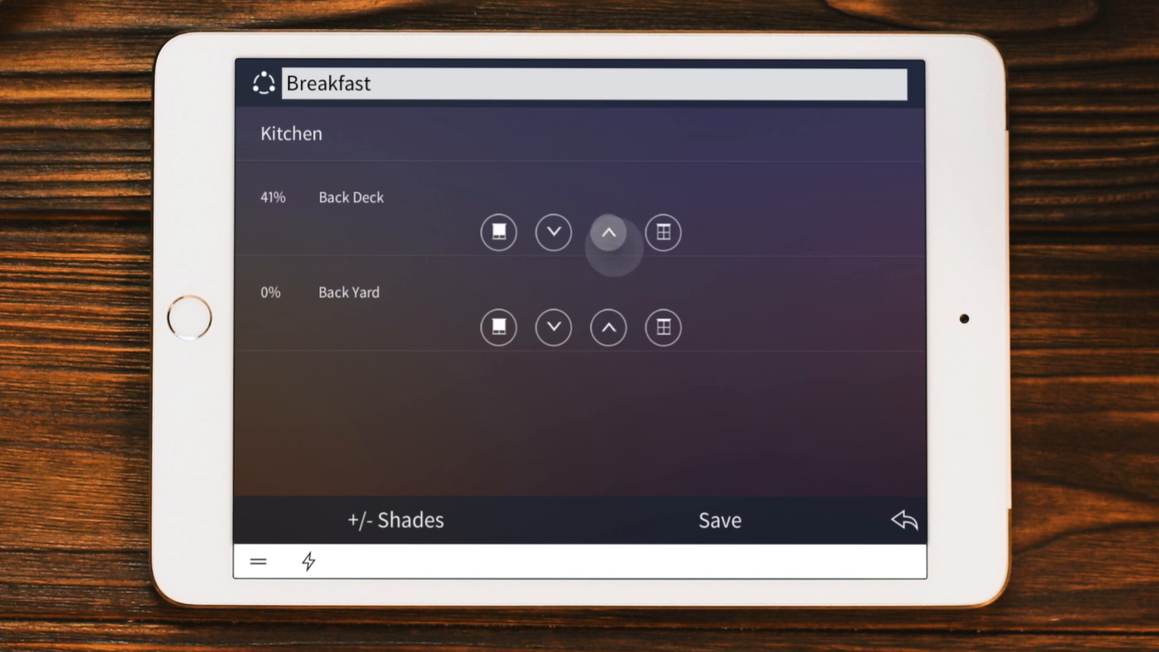
left_click(607, 233)
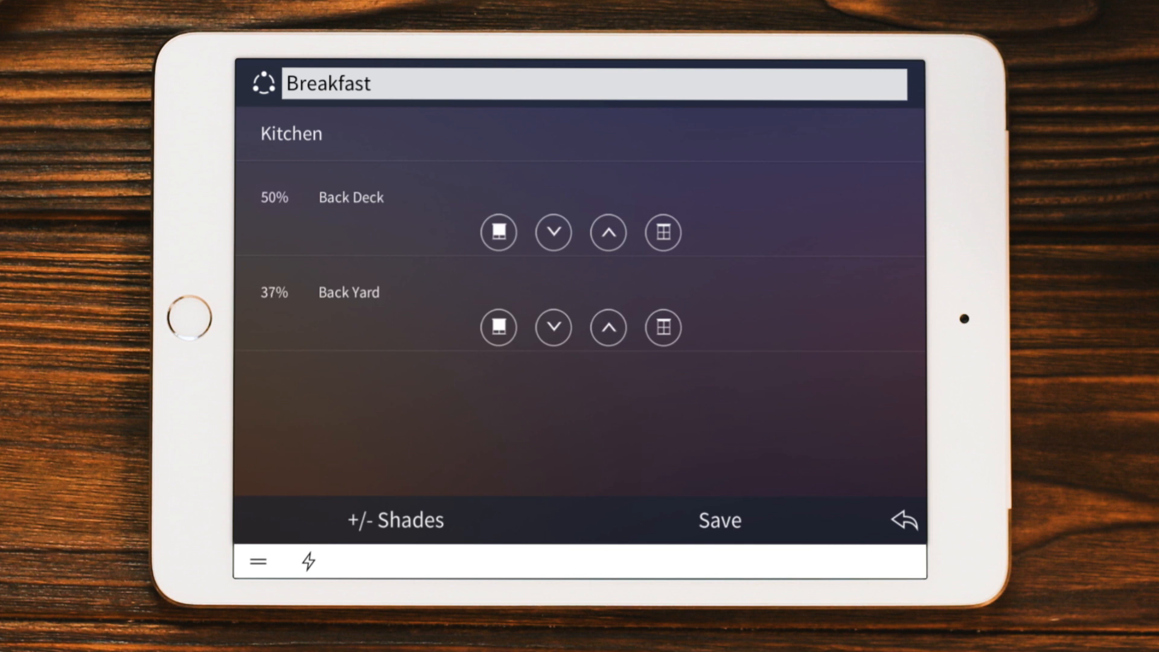
left_click(607, 328)
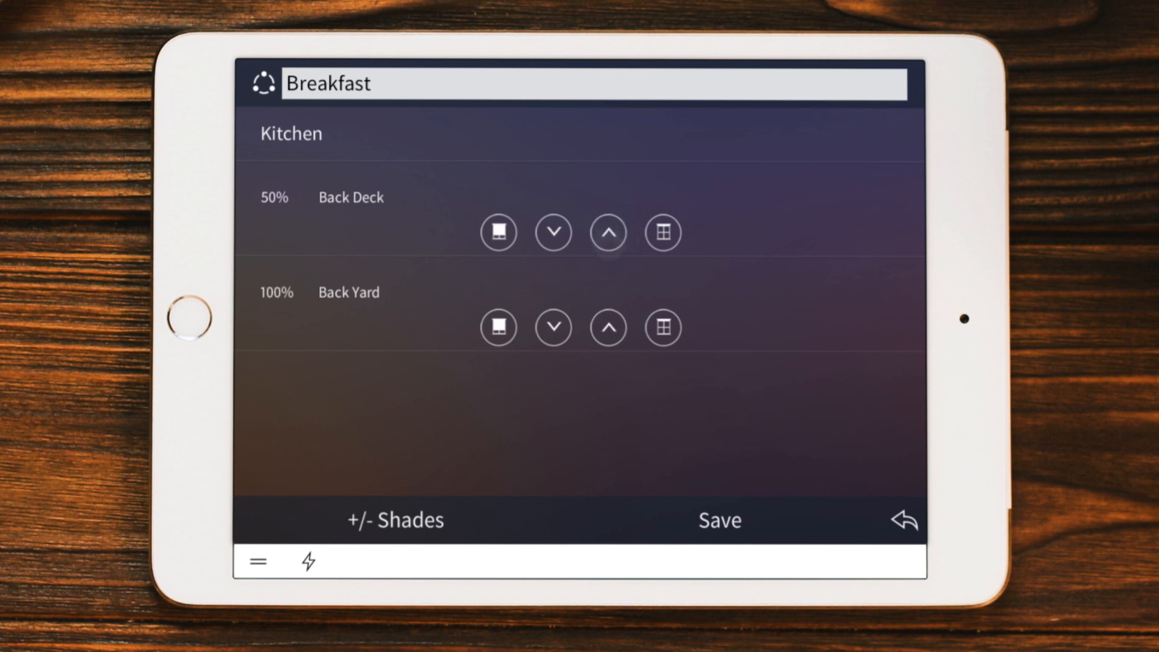
left_click(607, 233)
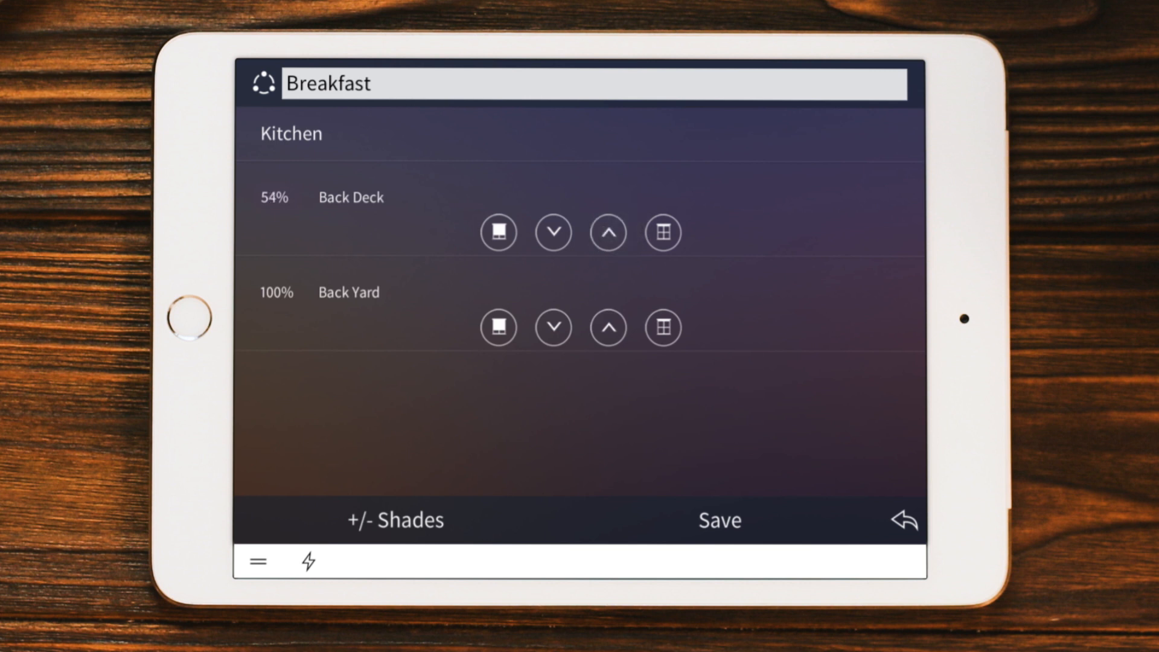
left_click(721, 519)
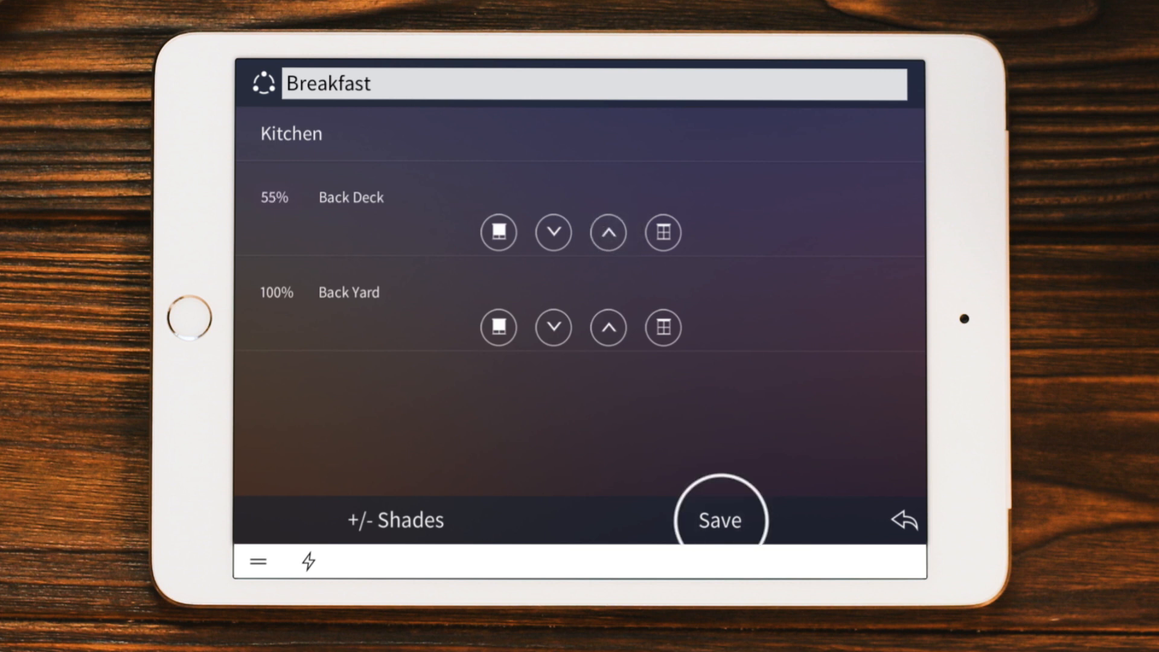
Save the Breakfast scene and go back to the Kitchen shades page
left_click(719, 519)
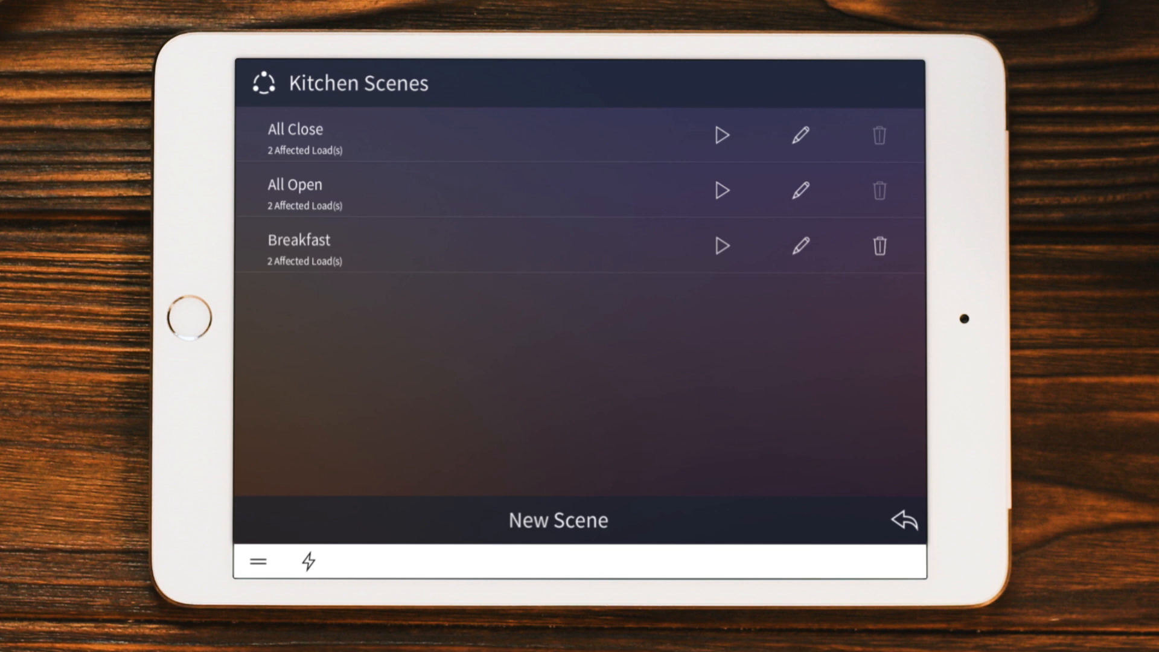
left_click(906, 532)
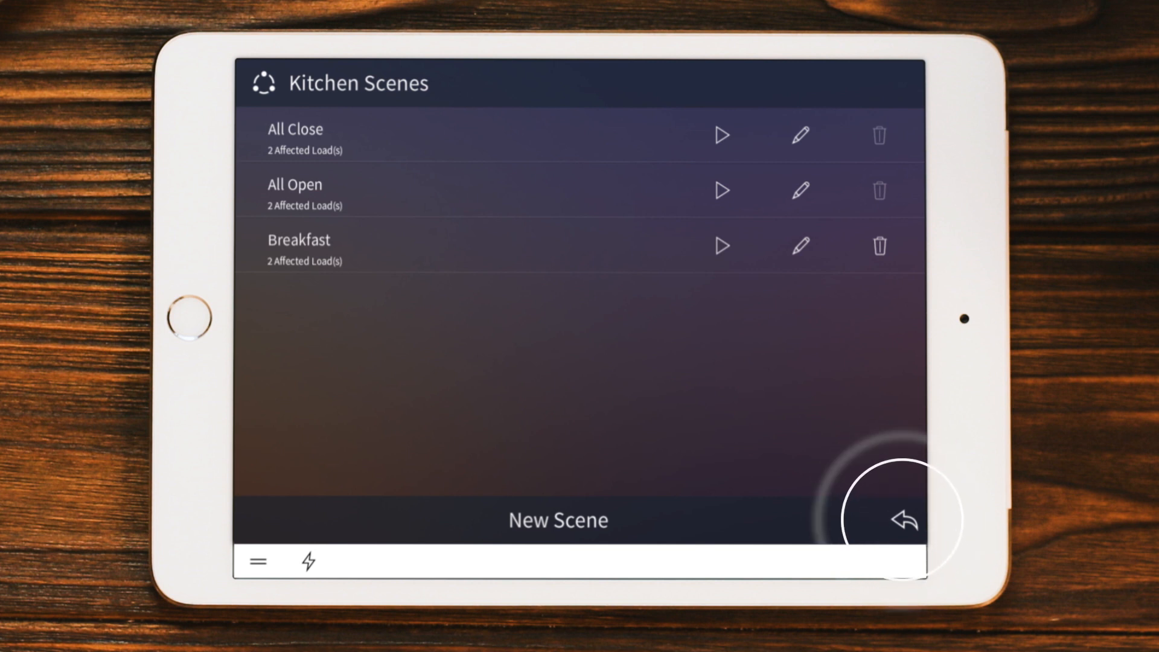
left_click(903, 524)
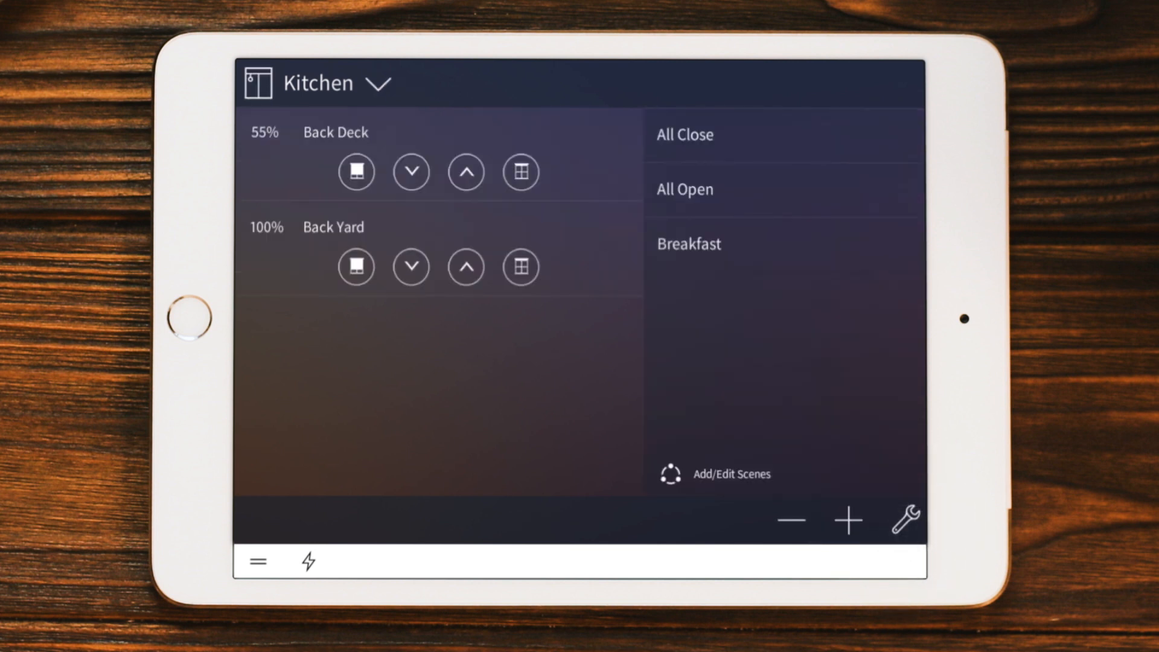